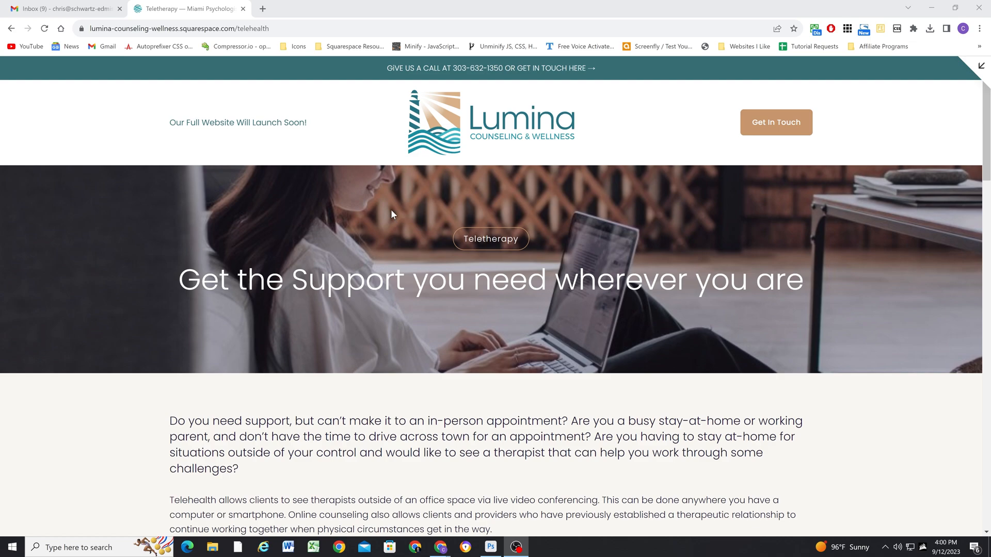
pyautogui.moveTo(388, 214)
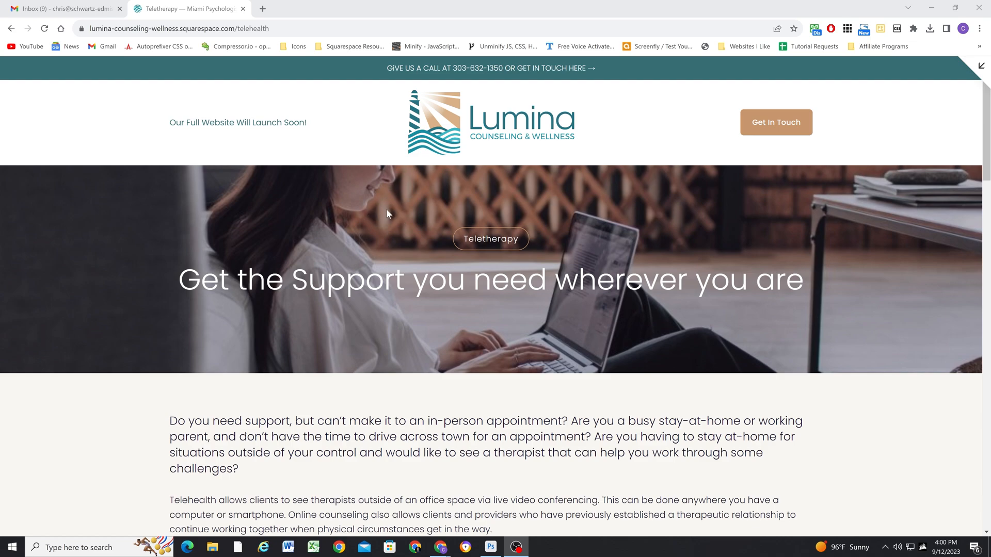
pyautogui.moveTo(392, 202)
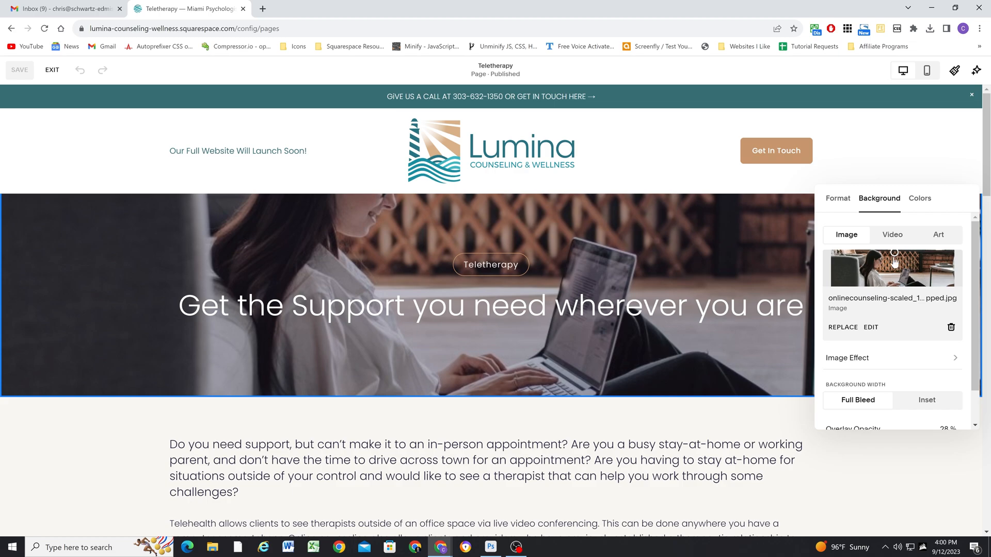
pyautogui.moveTo(894, 258)
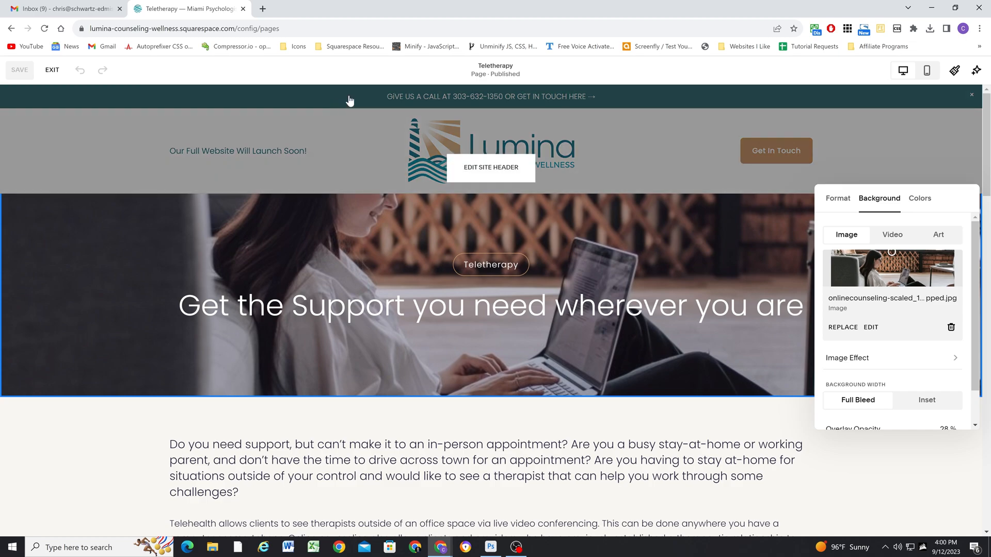
pyautogui.moveTo(354, 125)
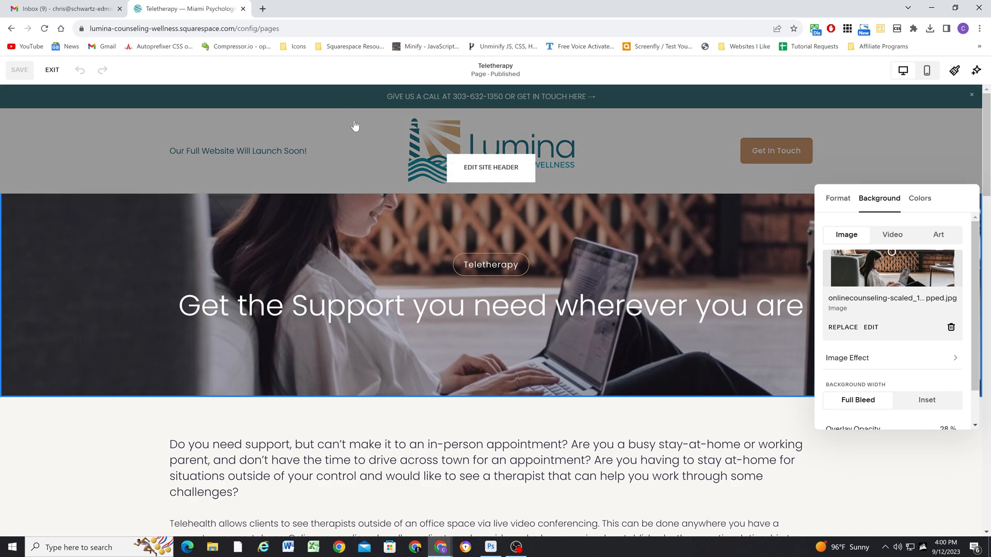
pyautogui.moveTo(405, 130)
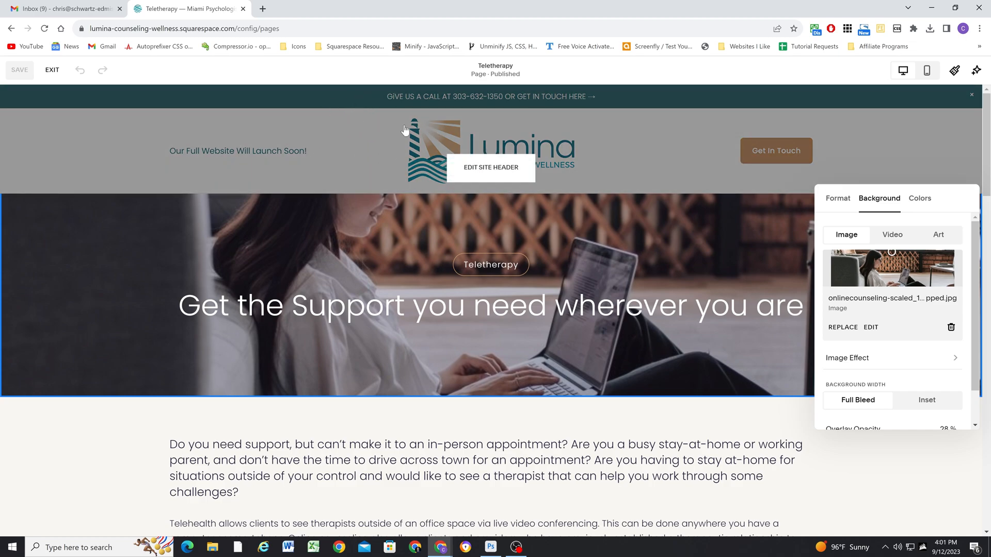
pyautogui.moveTo(406, 219)
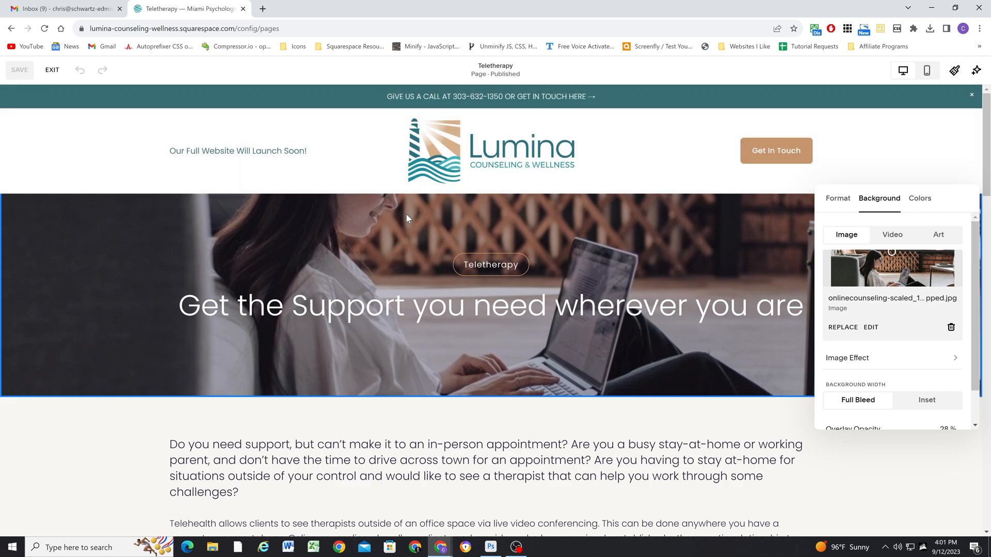
pyautogui.moveTo(430, 240)
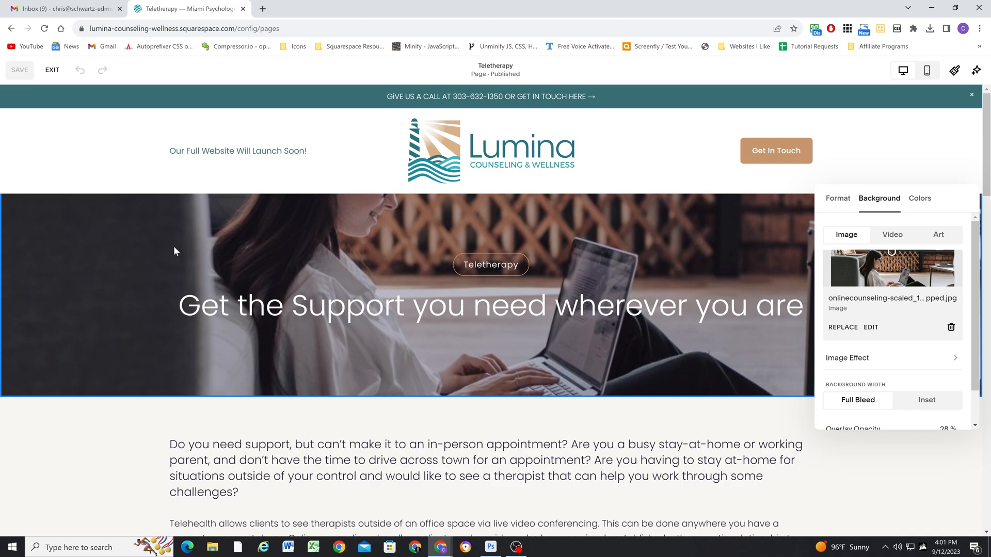
pyautogui.moveTo(179, 243)
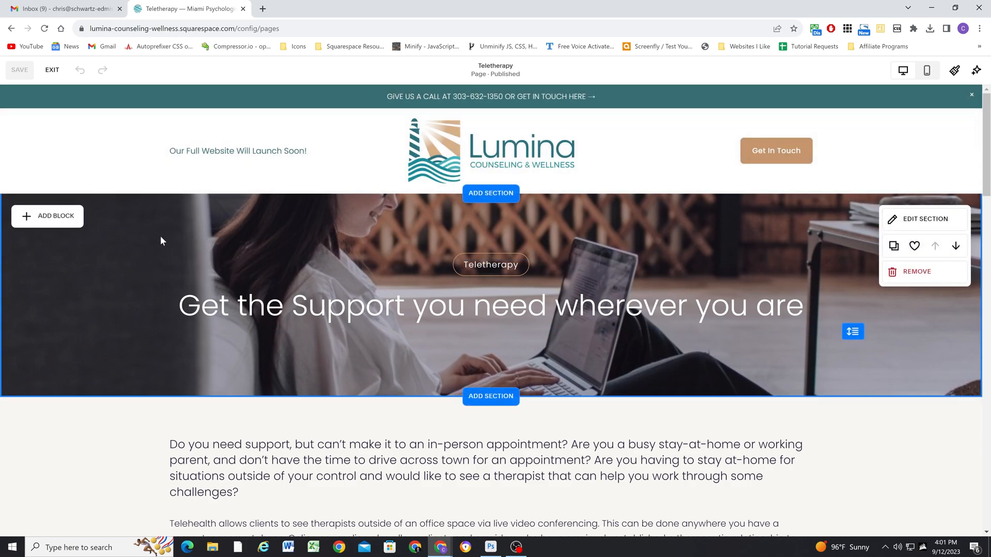
pyautogui.moveTo(171, 240)
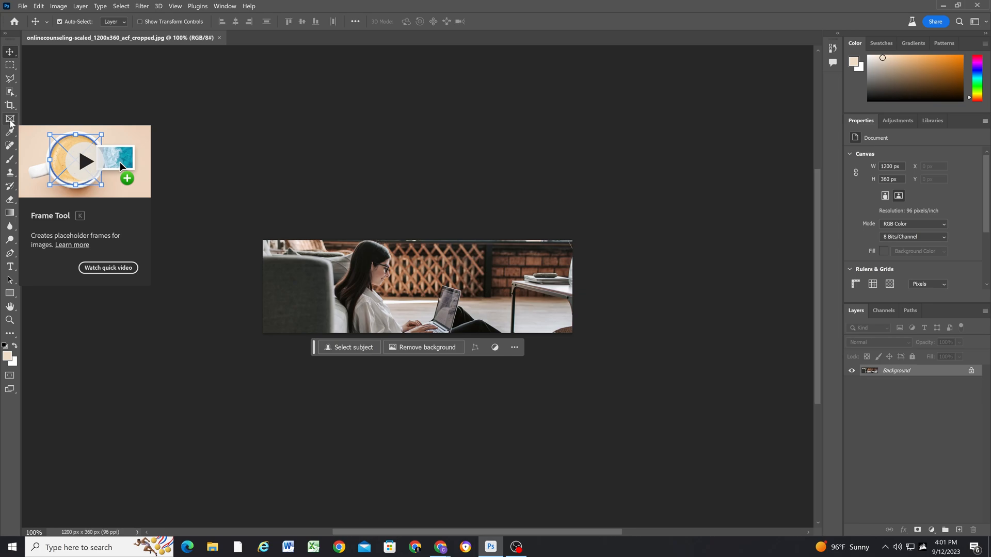
# - Extend the canvas upward with the Crop tool, leaving an empty band above the photo
pyautogui.click(10, 105)
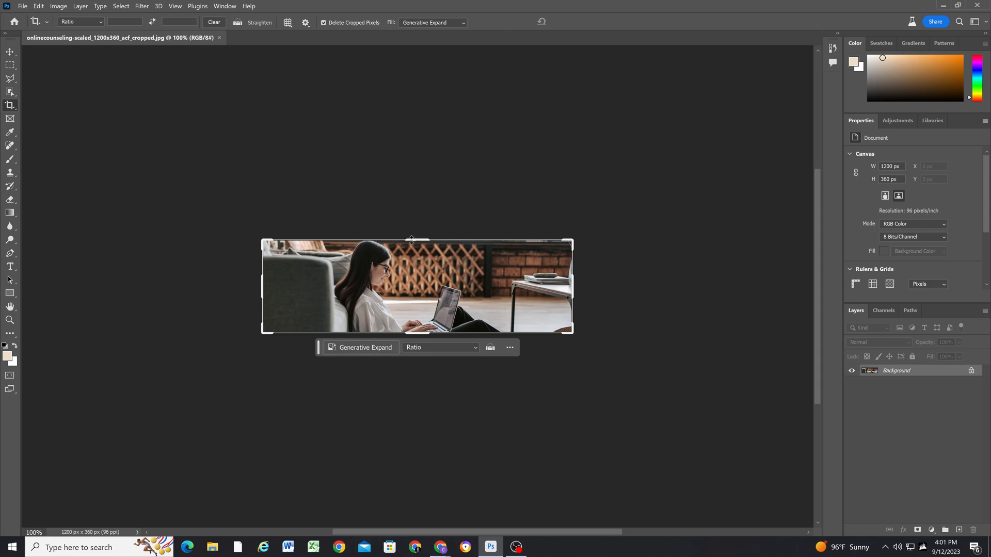
pyautogui.moveTo(412, 240); pyautogui.dragTo(414, 227)
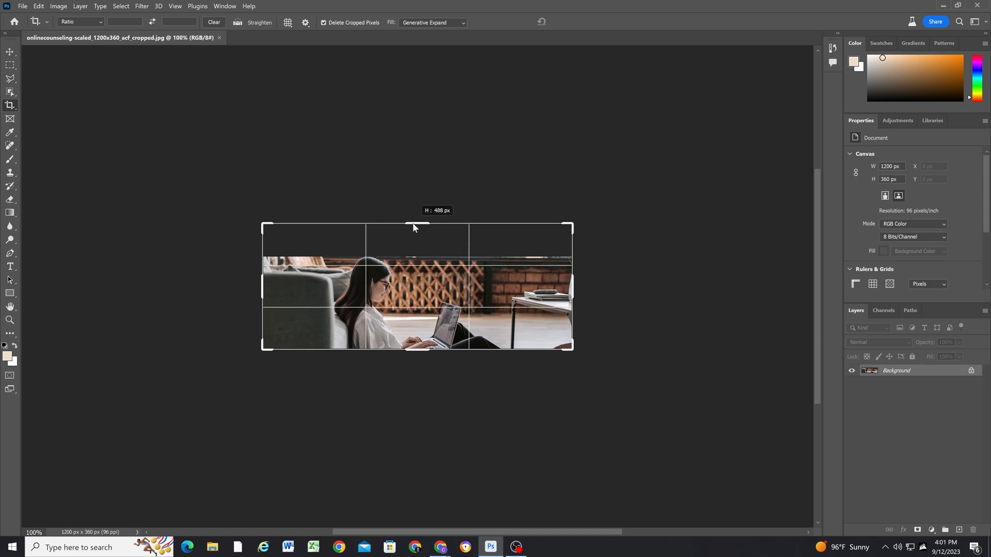
pyautogui.moveTo(416, 227); pyautogui.dragTo(416, 223)
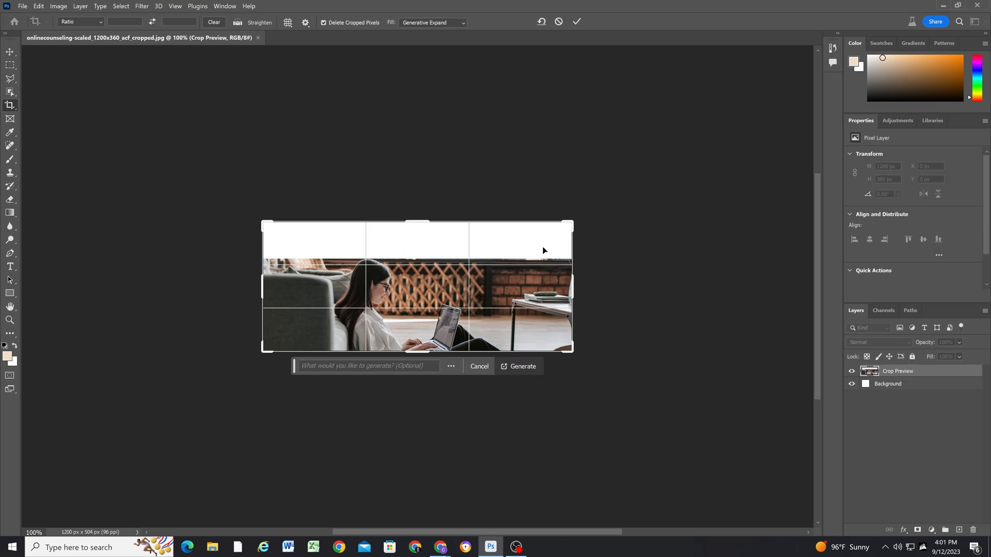
pyautogui.moveTo(443, 252)
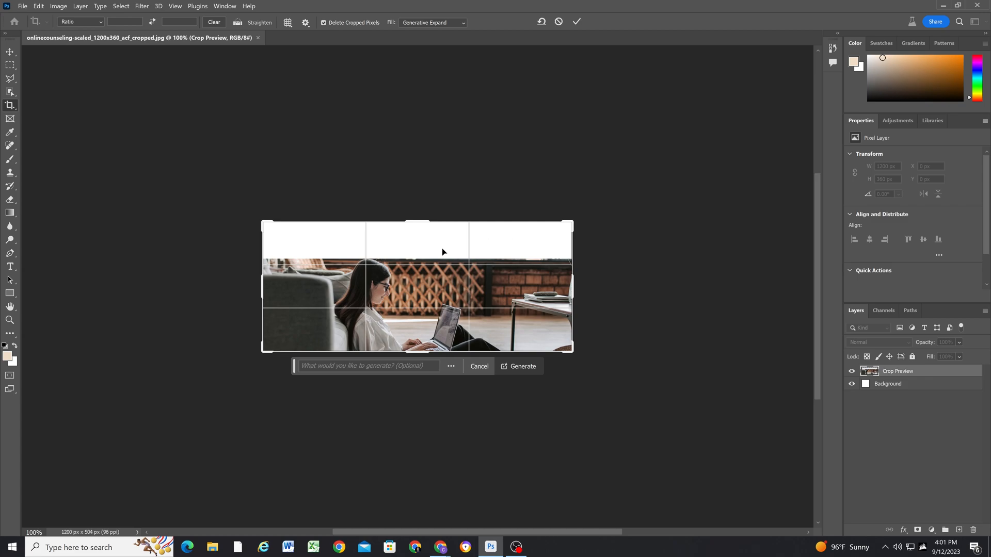
pyautogui.moveTo(373, 271)
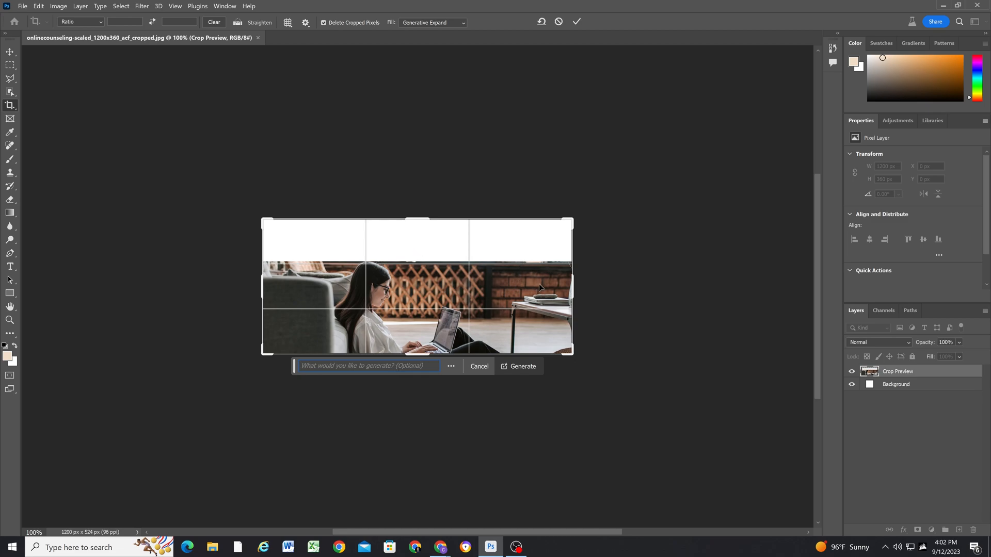
pyautogui.moveTo(391, 245)
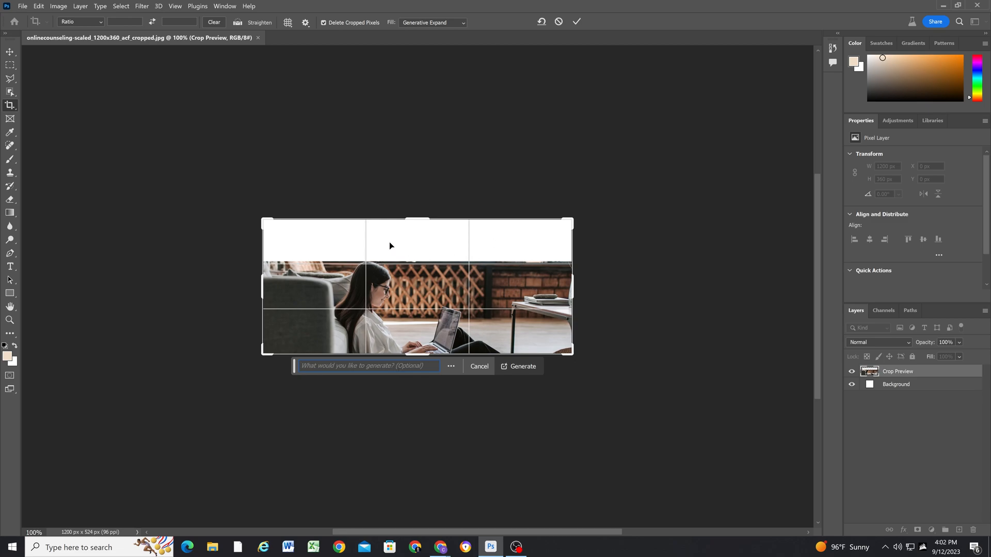
# - Generate the brick-wall fill for the top band and settle on the second variation, then start the export
pyautogui.click(518, 365)
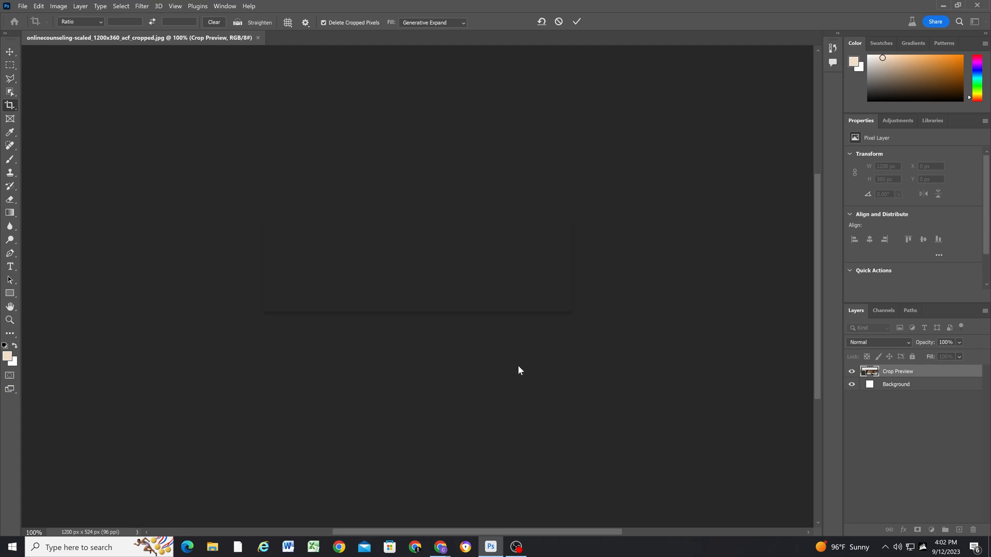
pyautogui.click(960, 206)
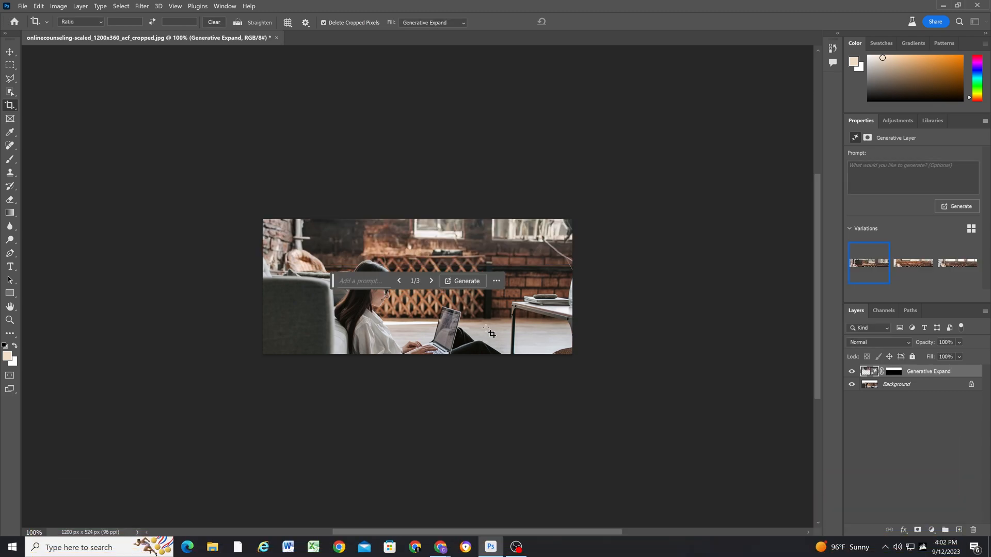
pyautogui.moveTo(333, 284)
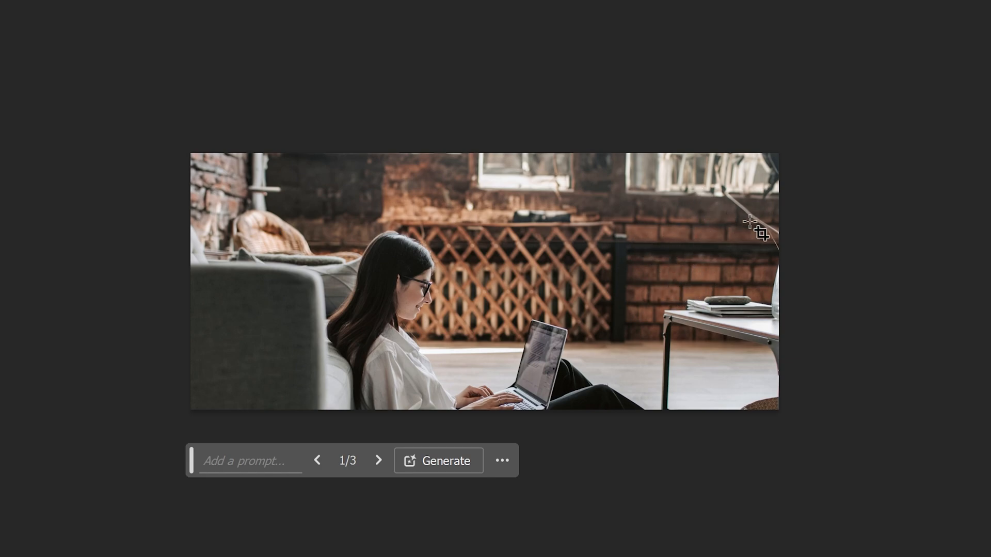
pyautogui.moveTo(267, 208)
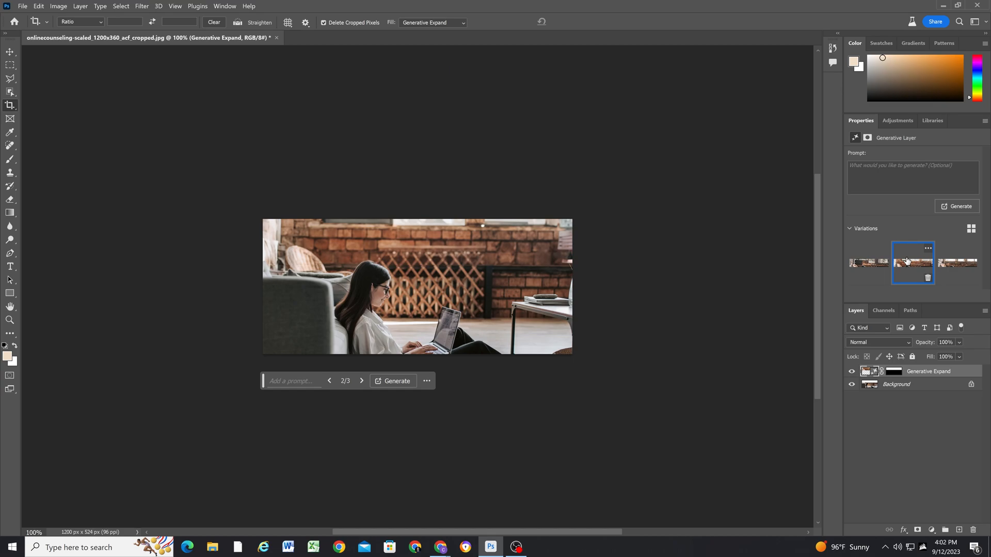
pyautogui.click(956, 263)
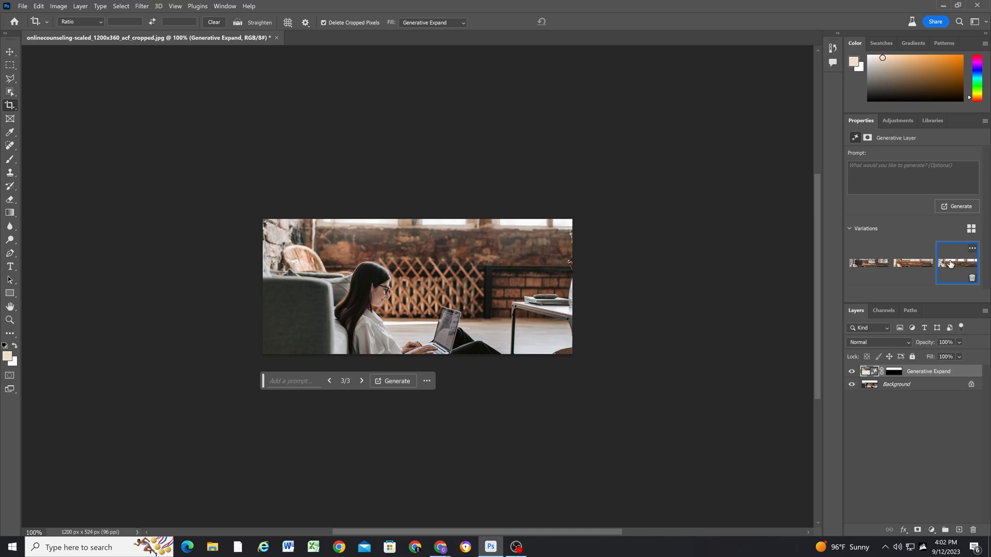
pyautogui.click(868, 263)
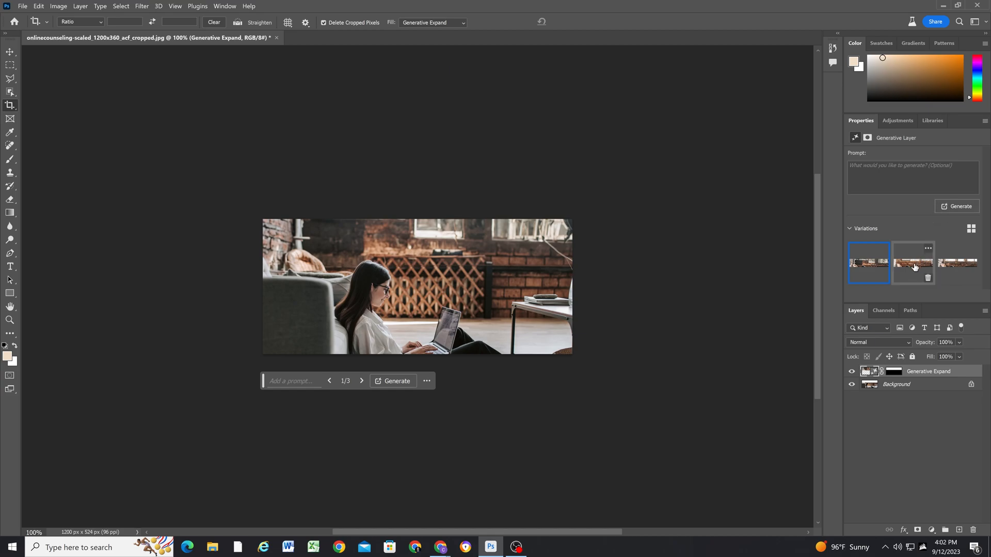
pyautogui.click(912, 262)
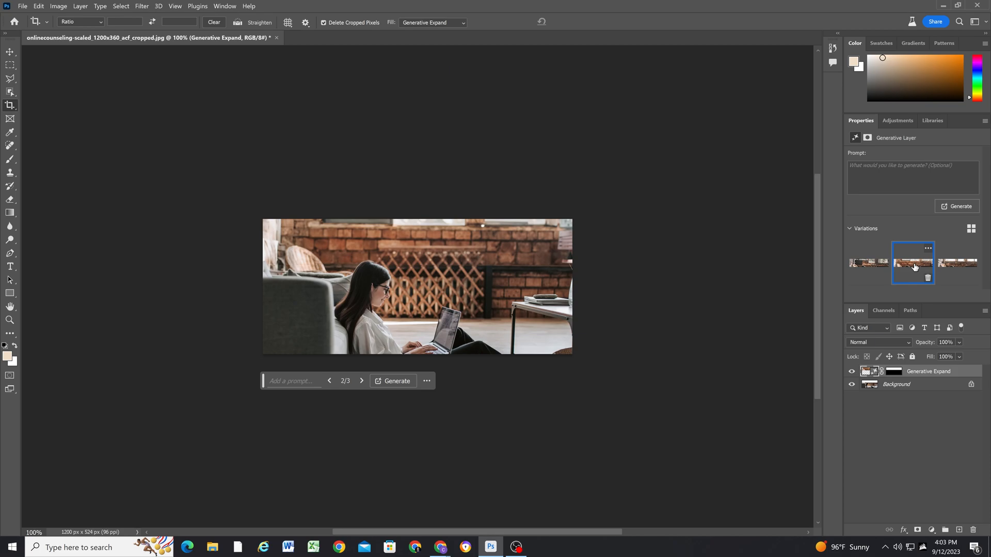
pyautogui.click(955, 262)
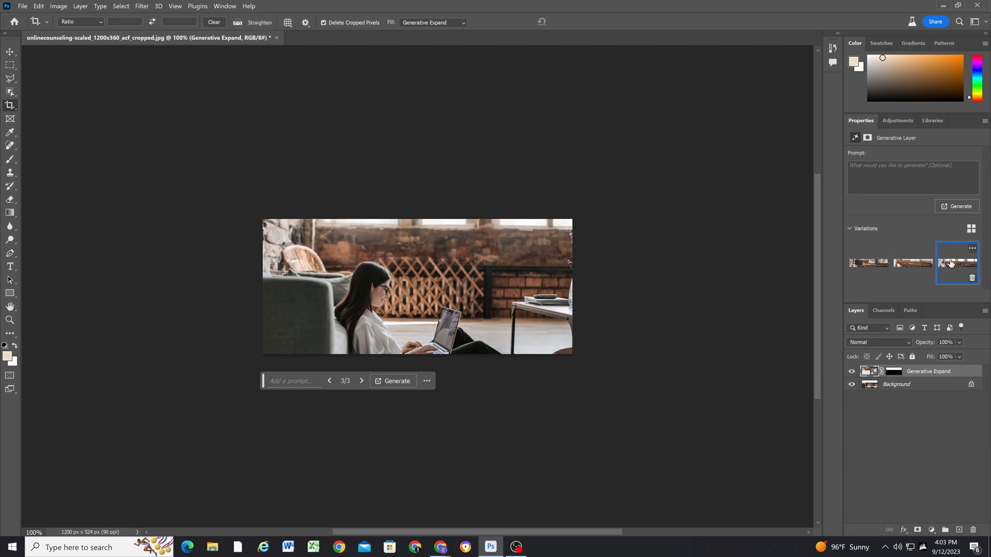
pyautogui.click(911, 263)
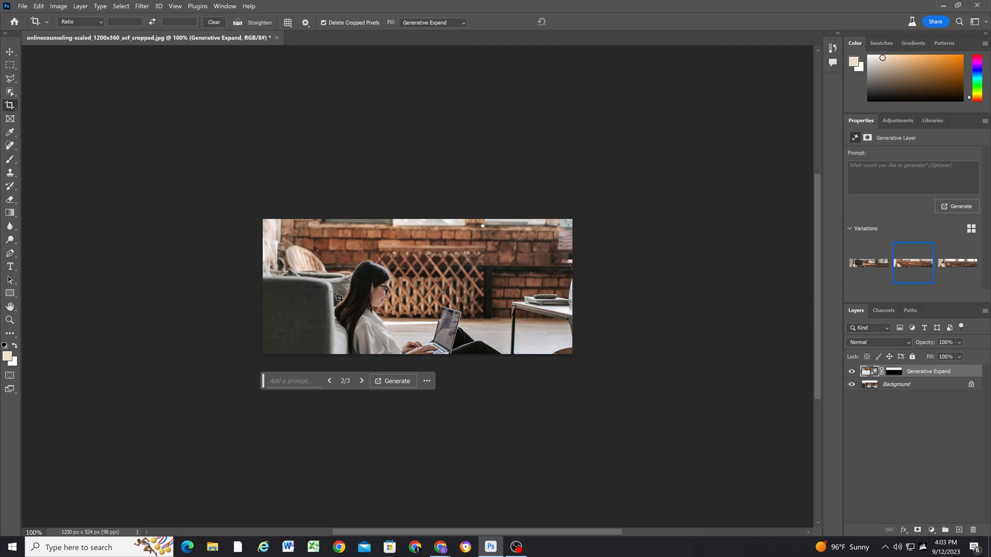
pyautogui.click(22, 6)
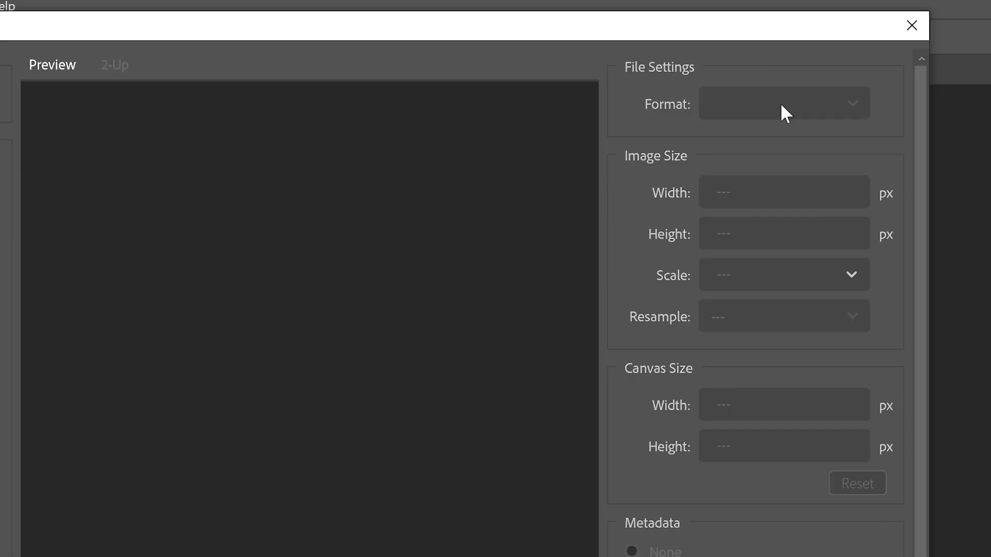
# - Choose the file format for exporting the expanded image
pyautogui.click(783, 103)
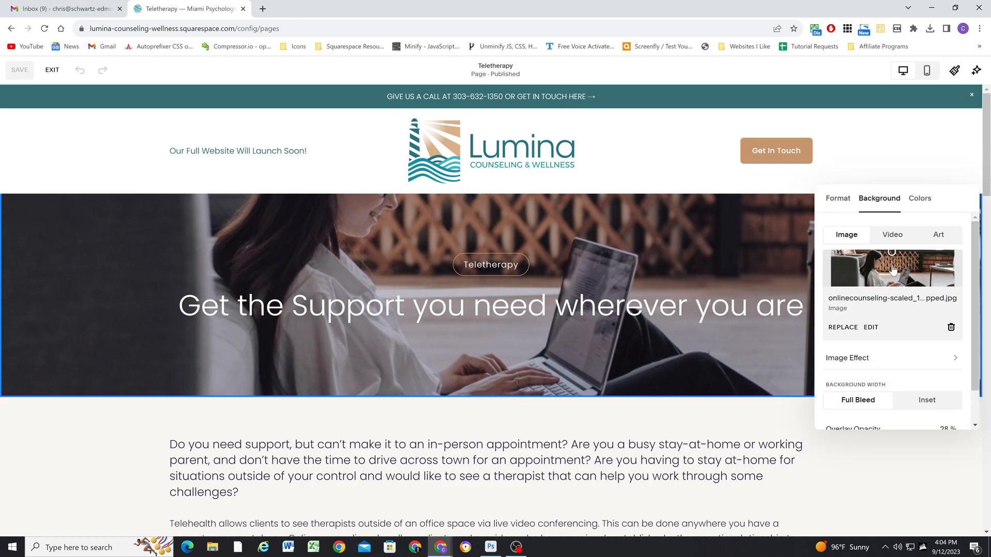
pyautogui.moveTo(857, 354)
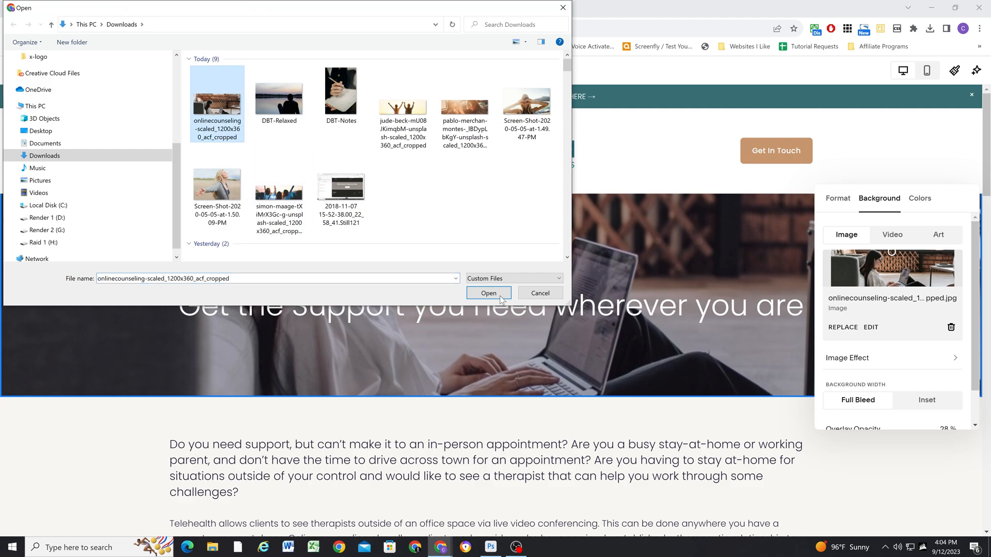
# - Replace the Teletherapy banner background with the exported image from Downloads
pyautogui.click(488, 292)
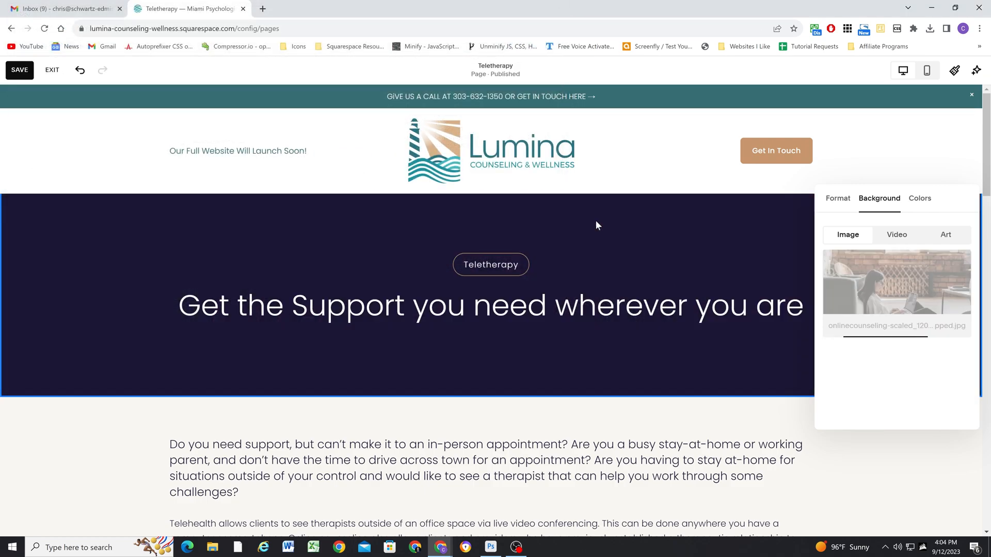
pyautogui.click(896, 281)
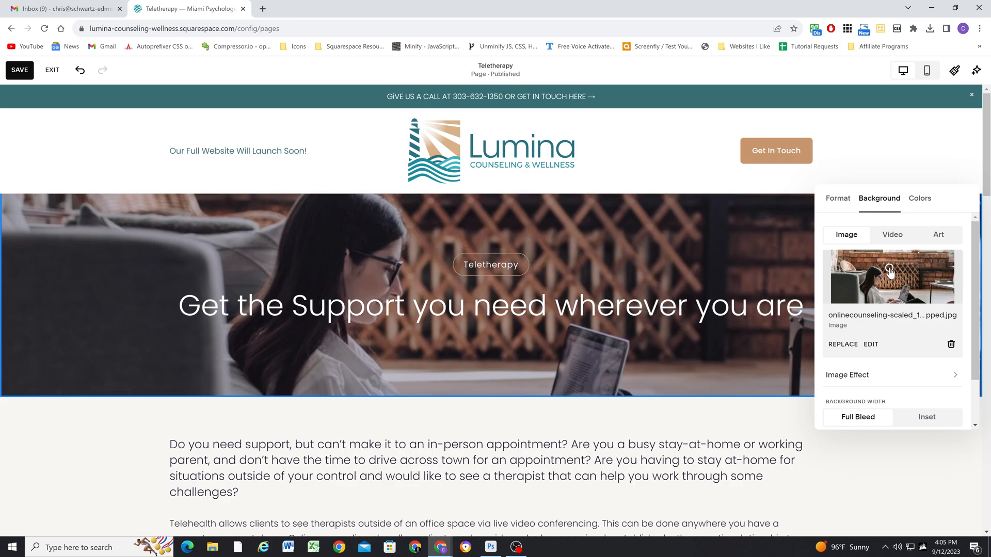
pyautogui.moveTo(891, 273)
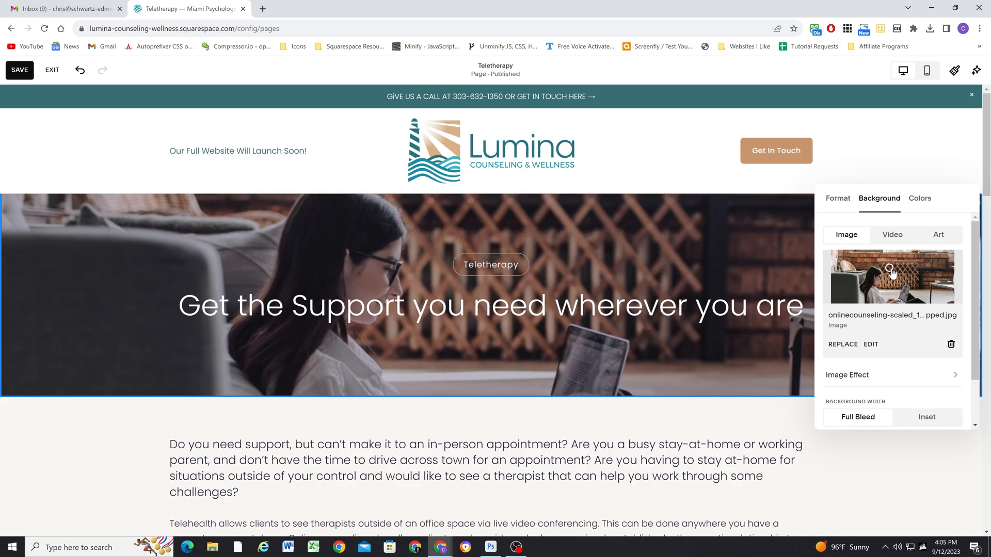
pyautogui.moveTo(342, 246)
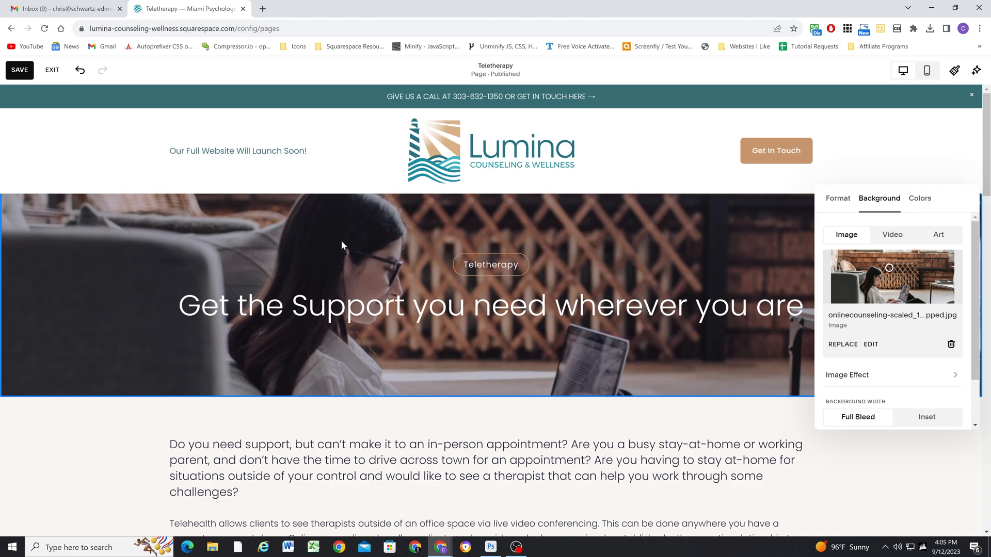
pyautogui.moveTo(844, 206)
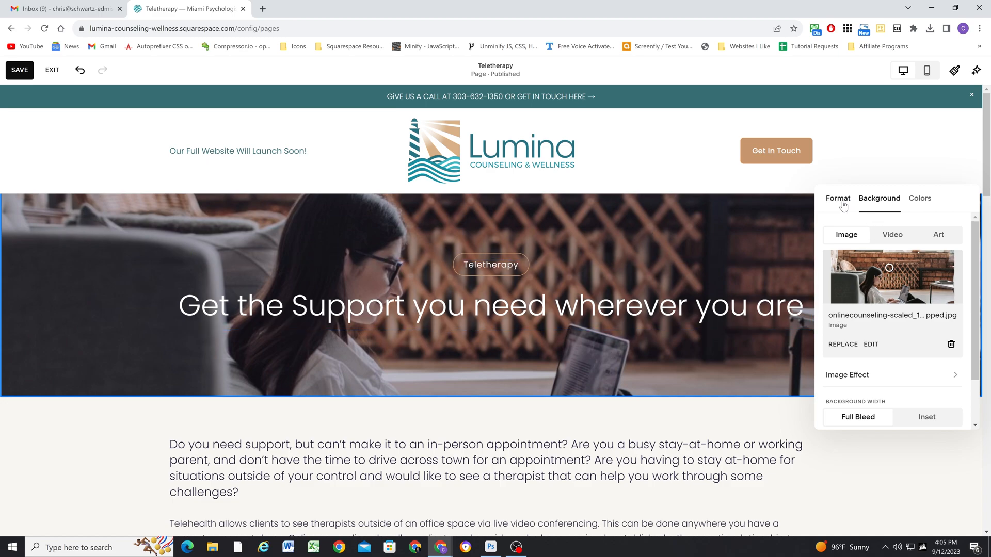
# - Set the banner section height to about 78 in the Format settings, keeping Fill Screen on
pyautogui.click(837, 198)
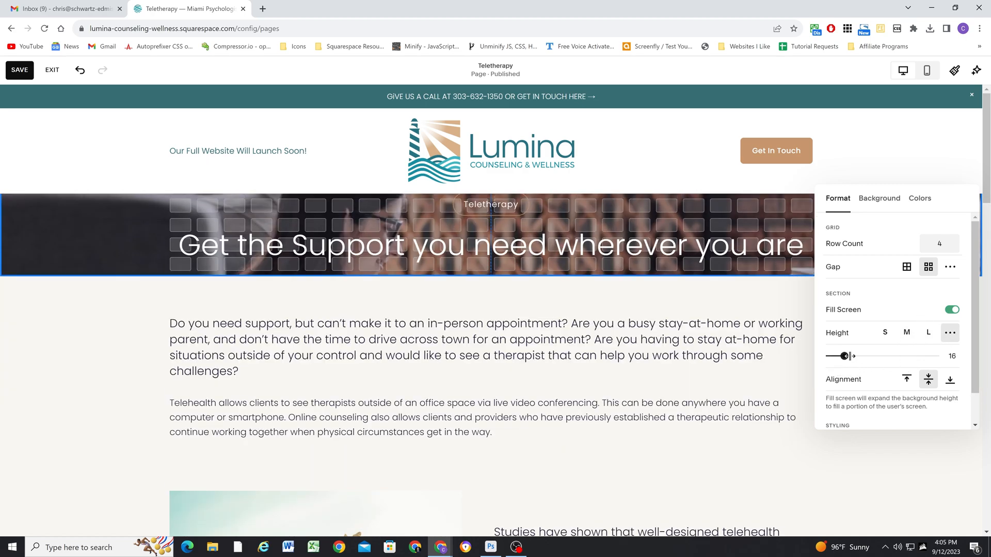
pyautogui.moveTo(847, 356); pyautogui.dragTo(941, 383)
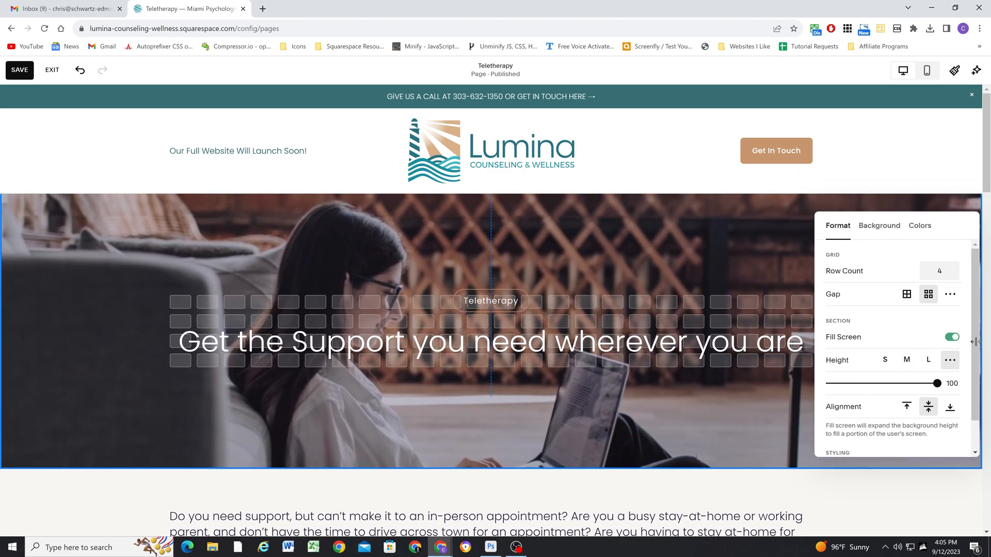
pyautogui.moveTo(936, 384); pyautogui.dragTo(914, 383)
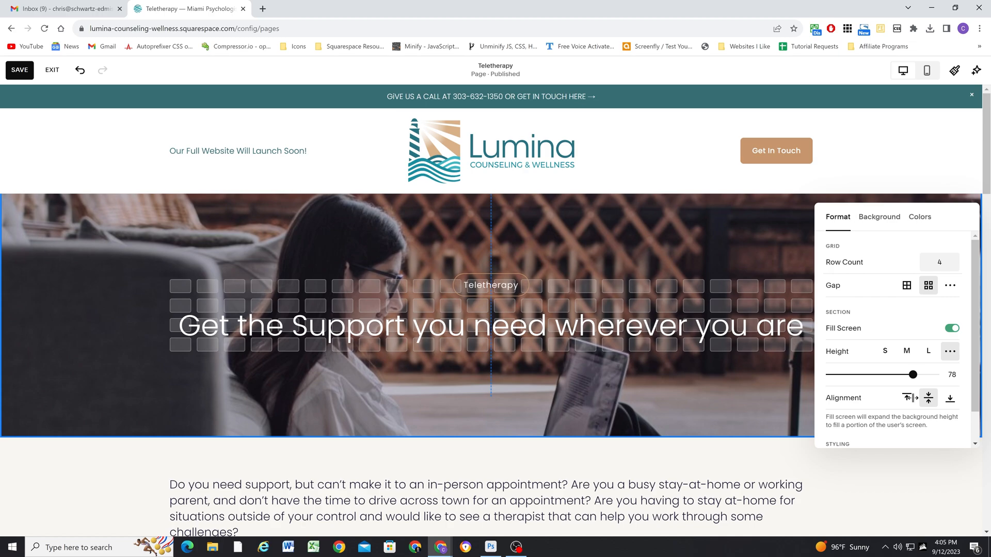
pyautogui.moveTo(912, 374); pyautogui.dragTo(918, 374)
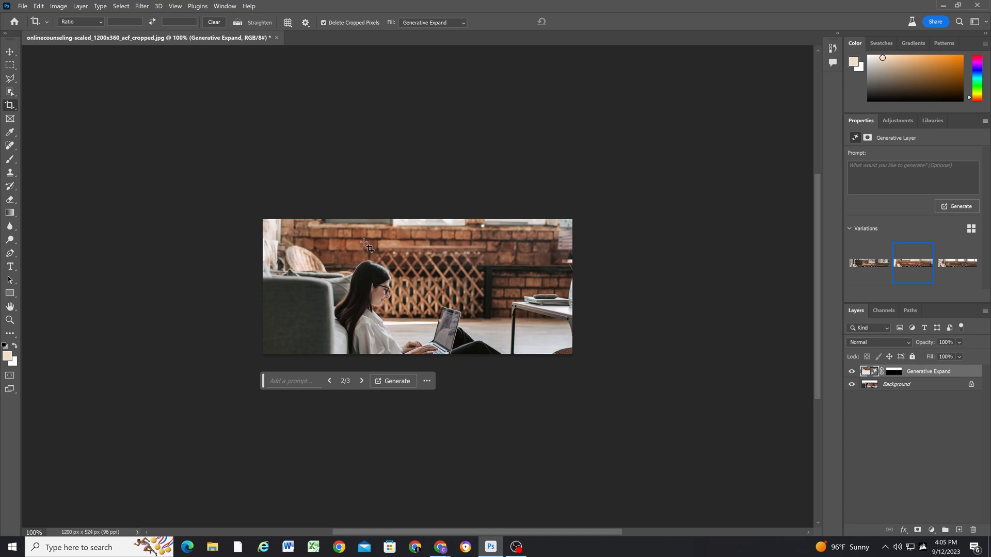
pyautogui.moveTo(532, 241)
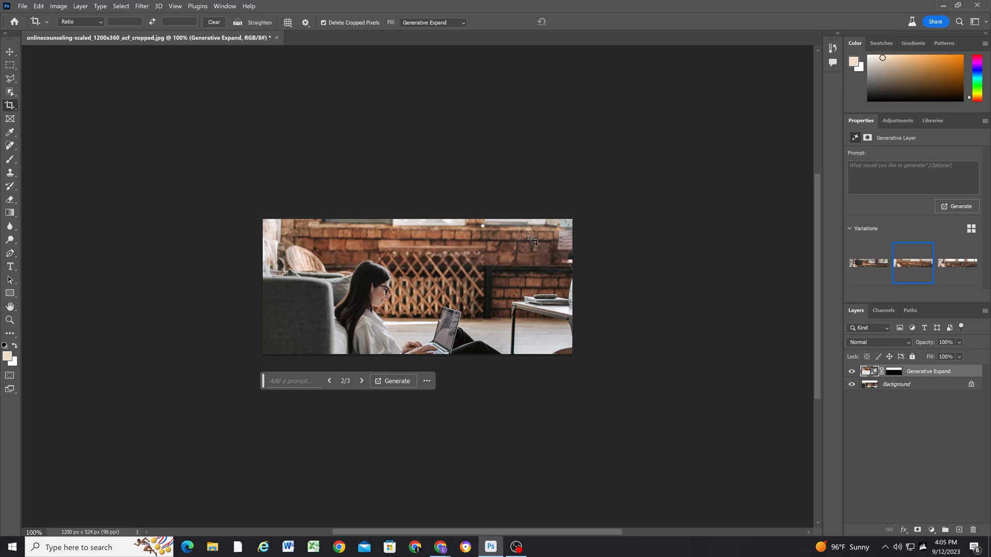
pyautogui.moveTo(941, 35)
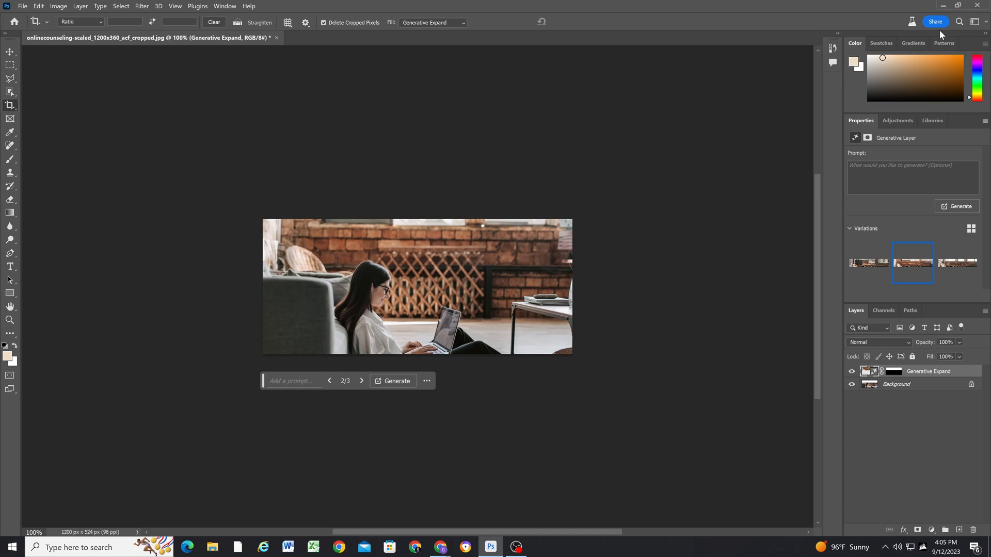
pyautogui.moveTo(640, 307)
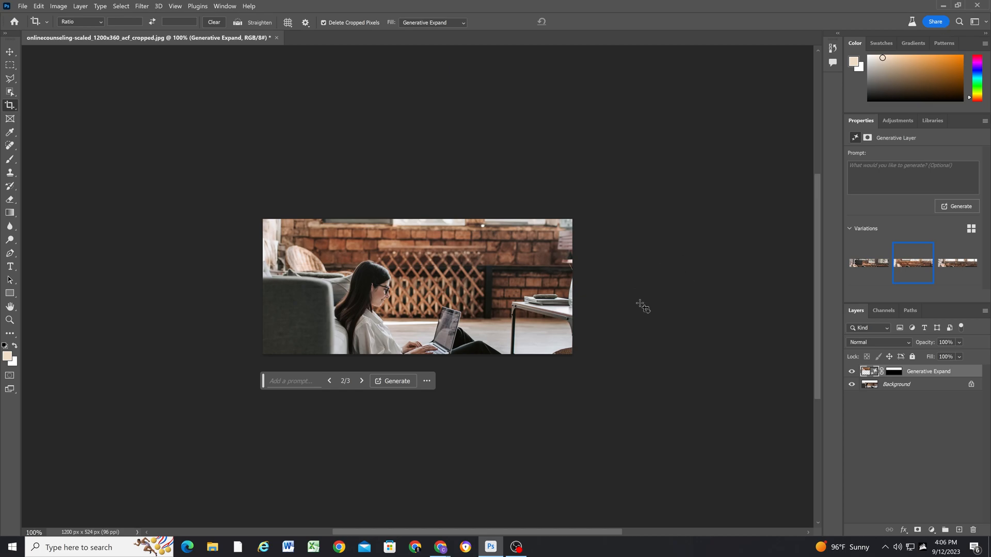
pyautogui.moveTo(630, 303)
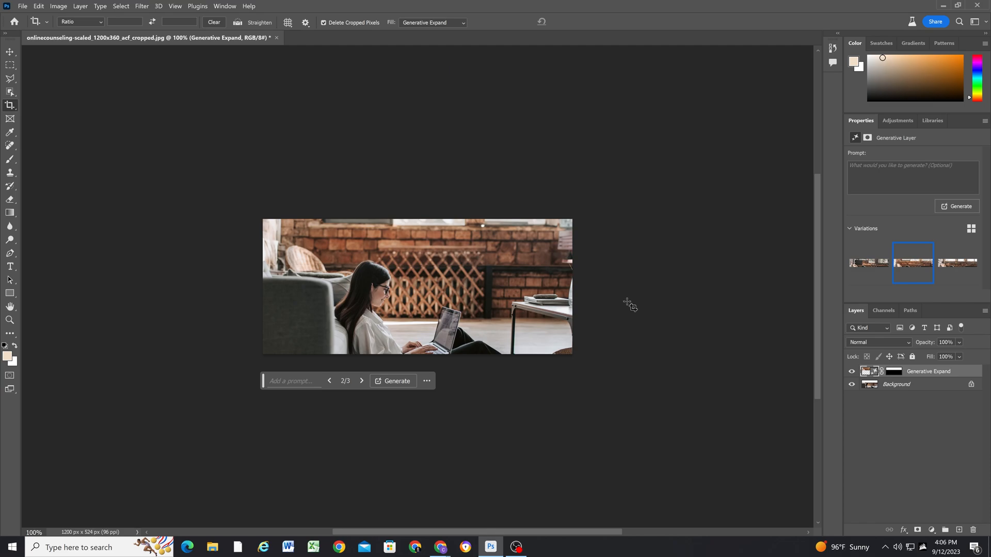